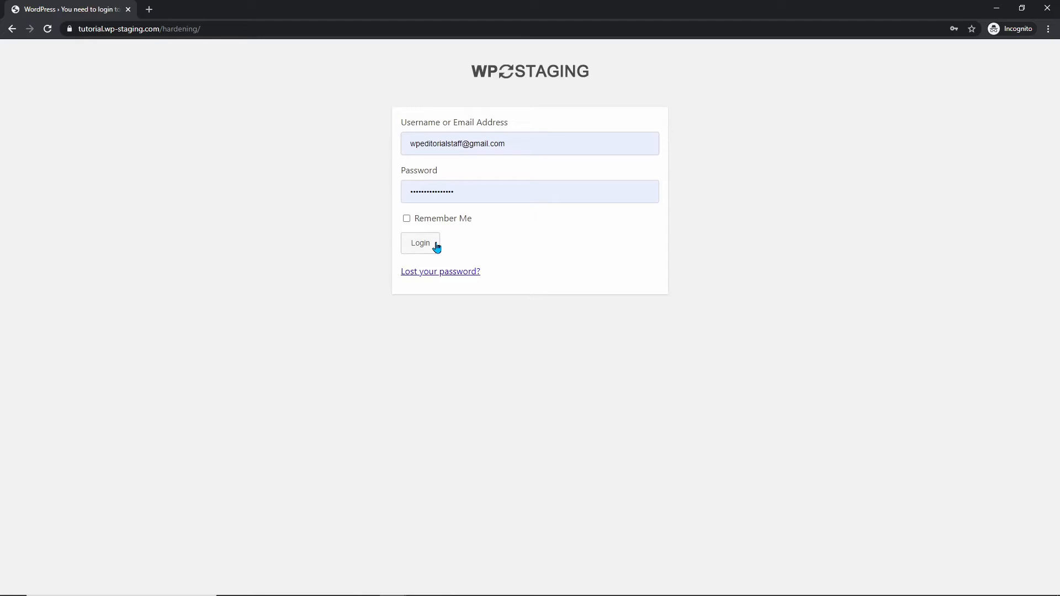
Sign in to the staging site with the saved credentials to reach the 2FA code prompt
{"action": "left_click", "coordinate": [420, 243]}
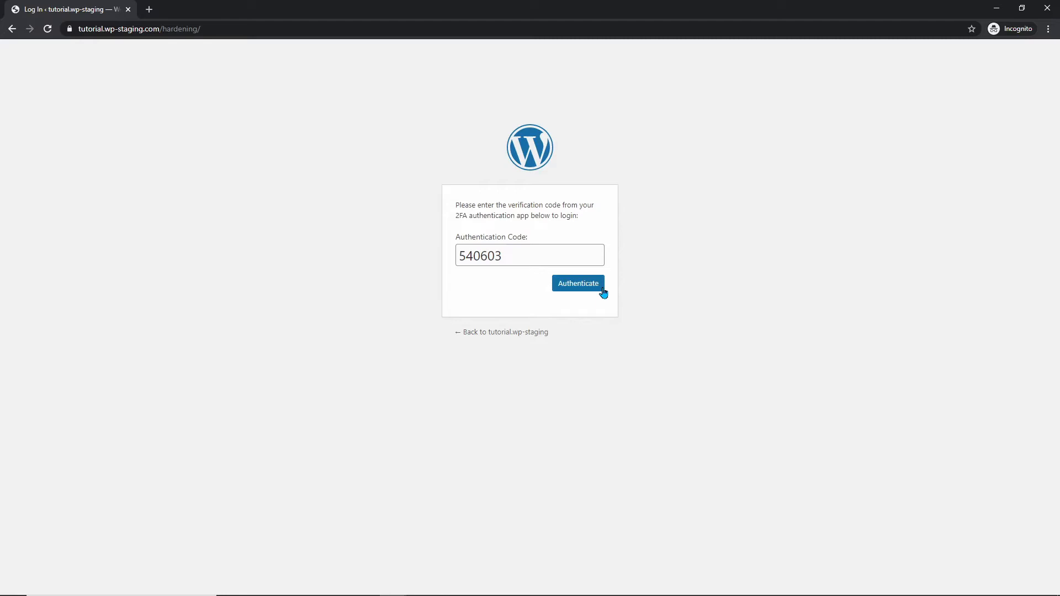
Find the WP 2FA plugin under Add New Plugins and launch its setup wizard
{"action": "left_click", "coordinate": [578, 284]}
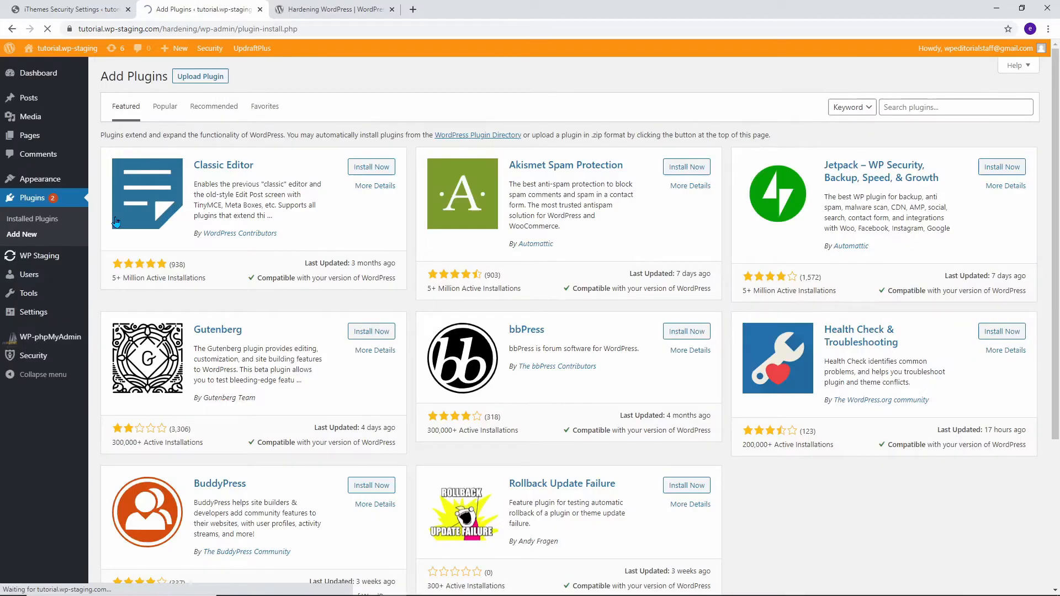
{"action": "left_click", "coordinate": [955, 107]}
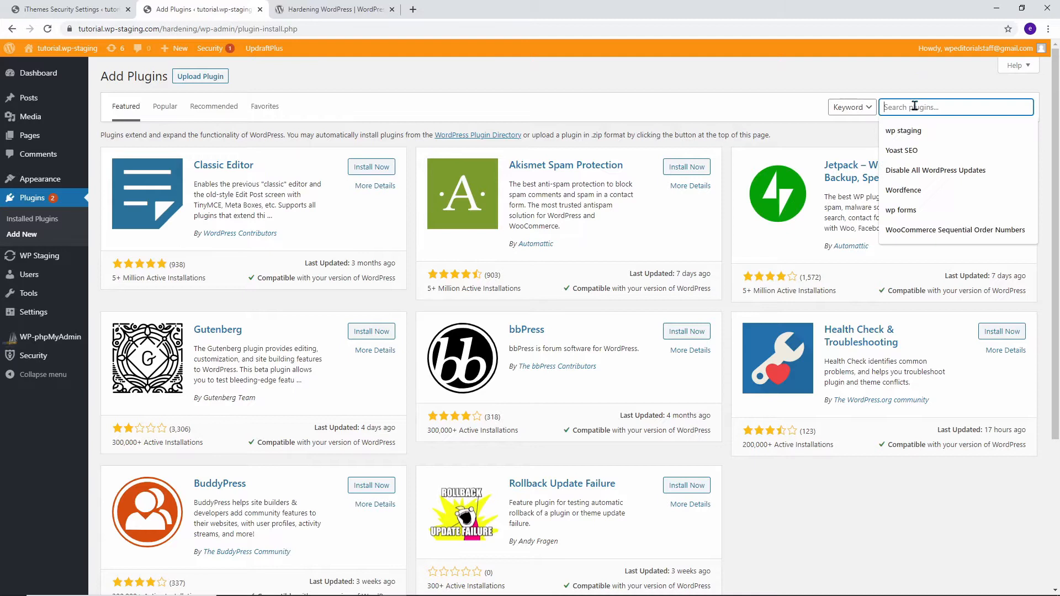
{"action": "left_click", "coordinate": [370, 169]}
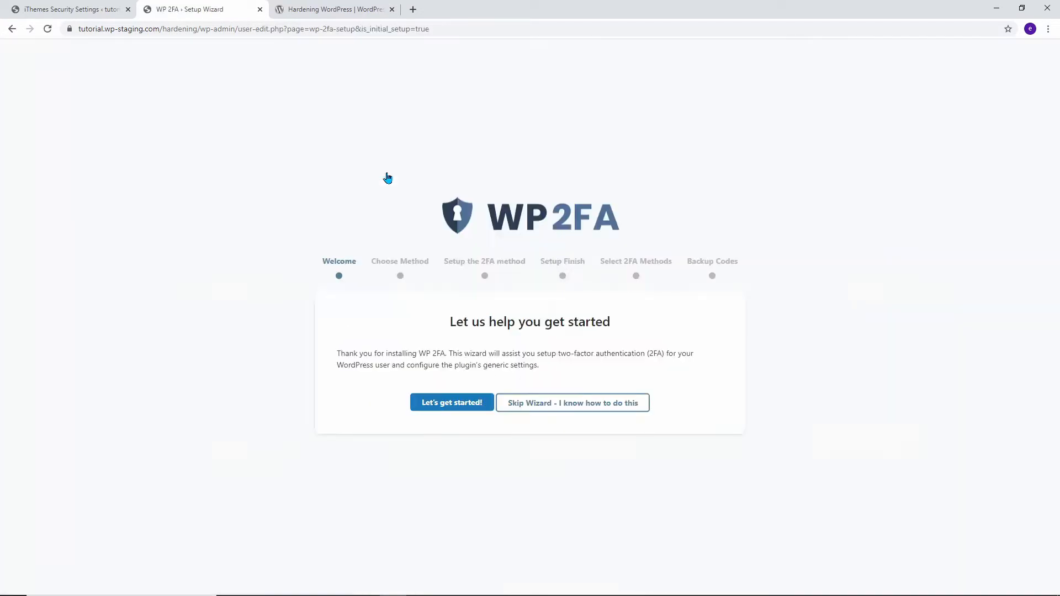
Start the wizard, pick the authenticator app method, review the Google Authenticator guide, and proceed to verification
{"action": "left_click", "coordinate": [451, 403]}
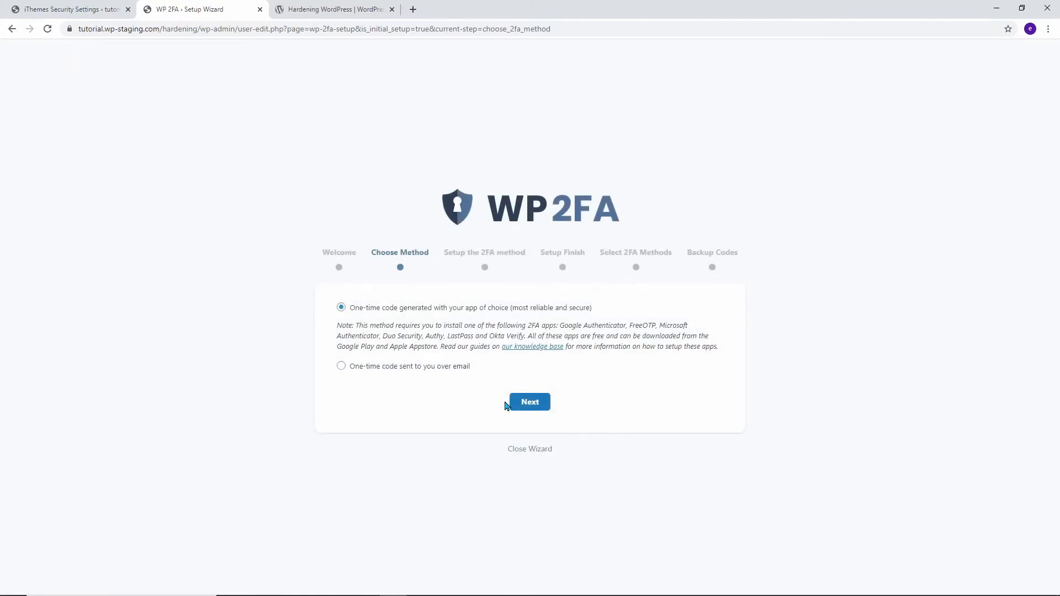
{"action": "left_click", "coordinate": [530, 401]}
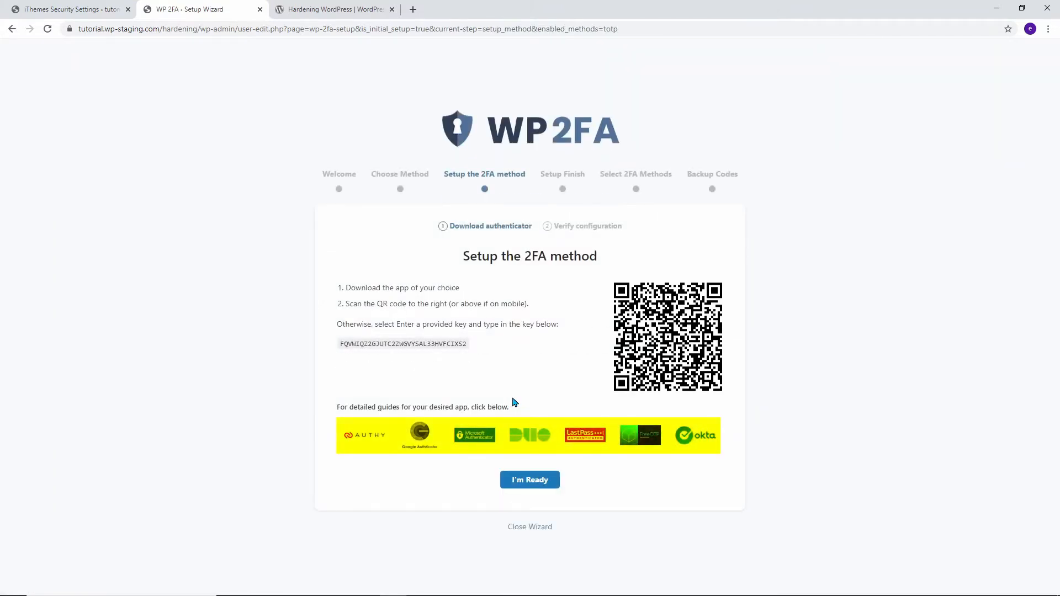
{"action": "left_click", "coordinate": [419, 434]}
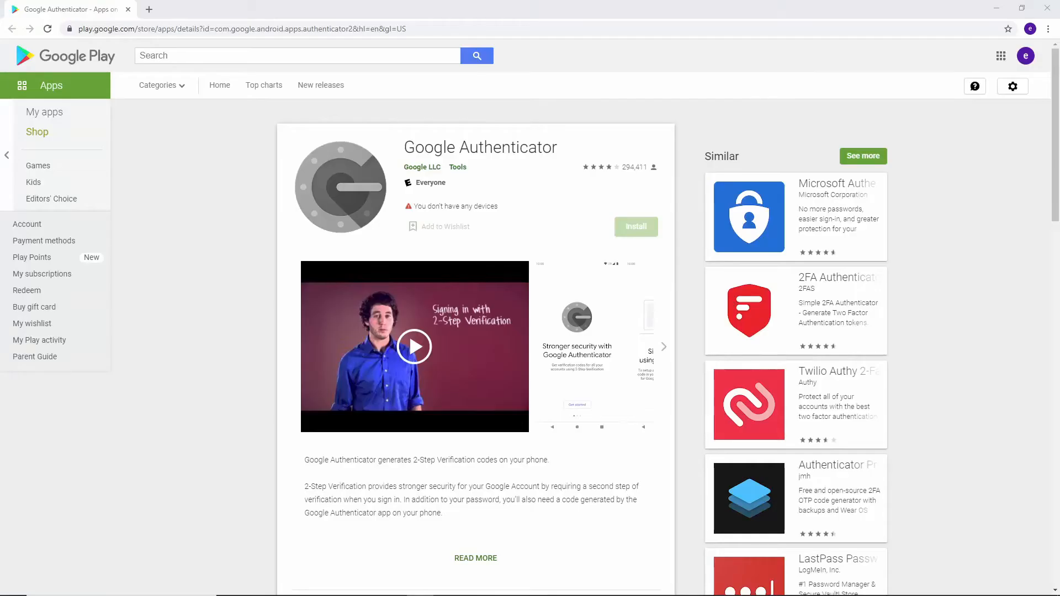
{"action": "left_click", "coordinate": [199, 9]}
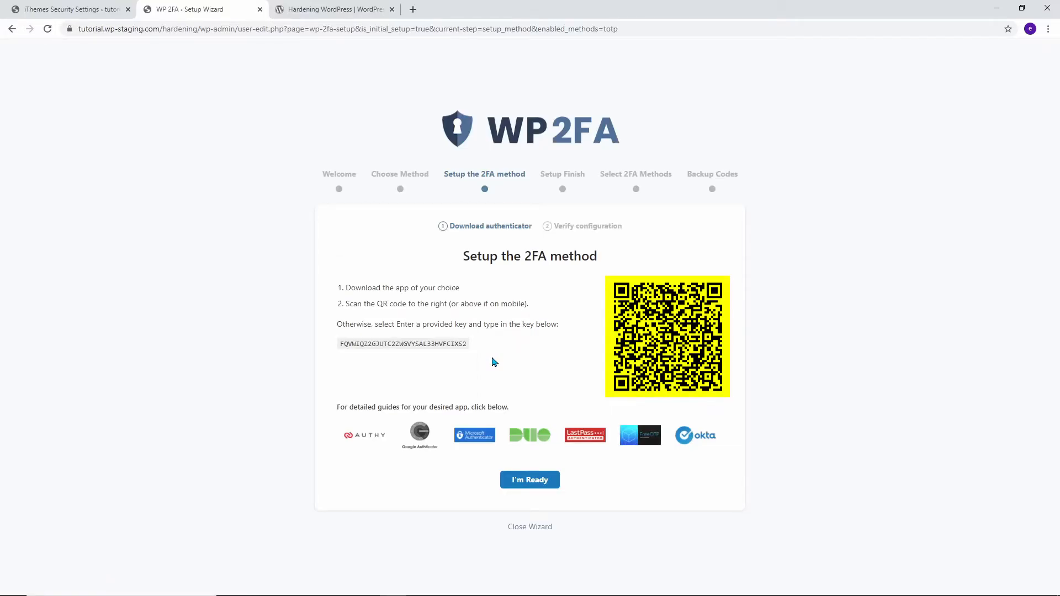
{"action": "left_click", "coordinate": [530, 480]}
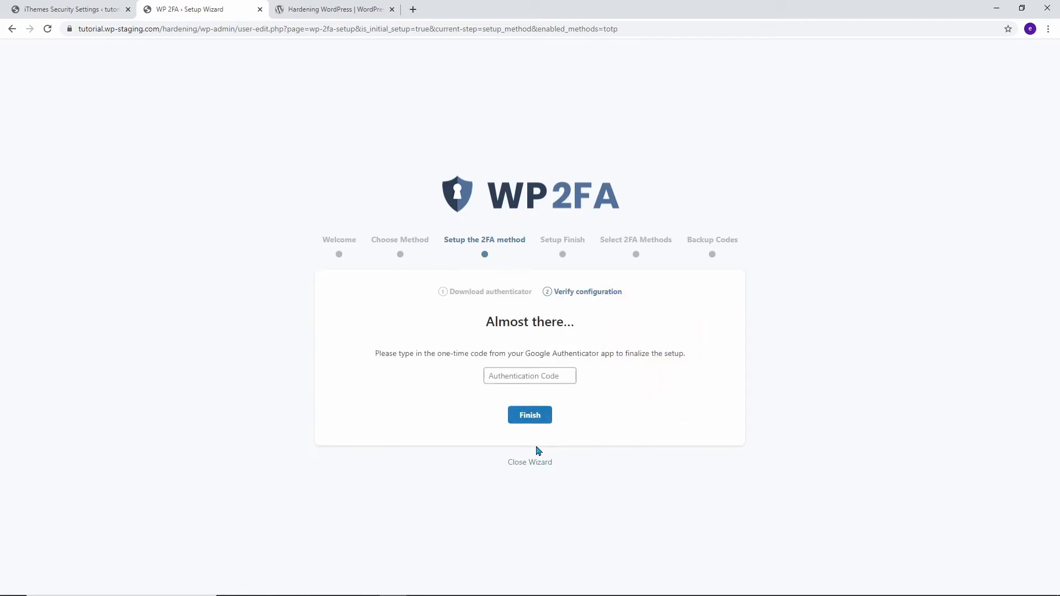
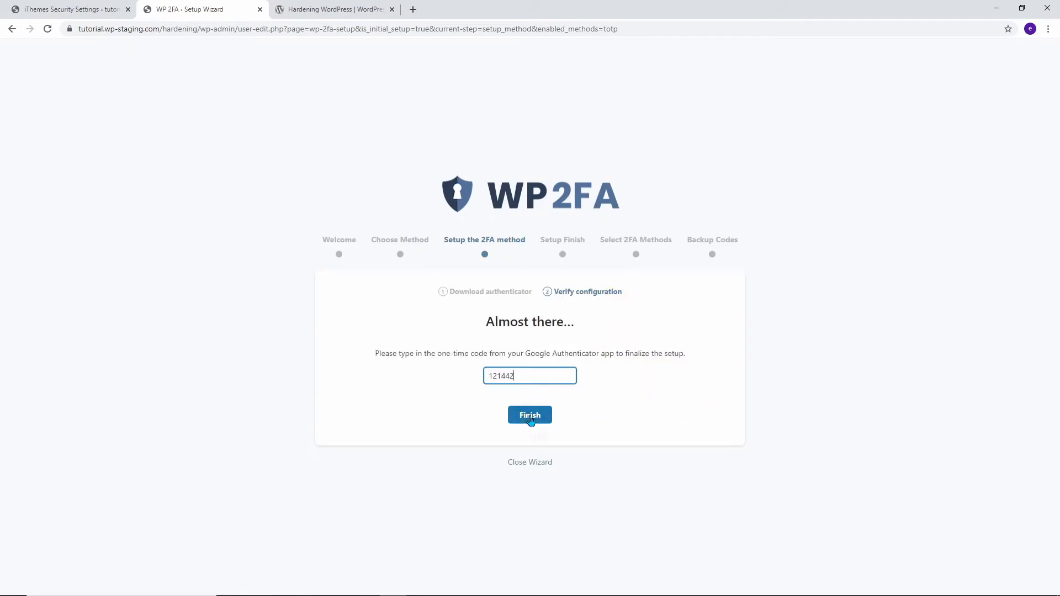
{"action": "left_click", "coordinate": [530, 414]}
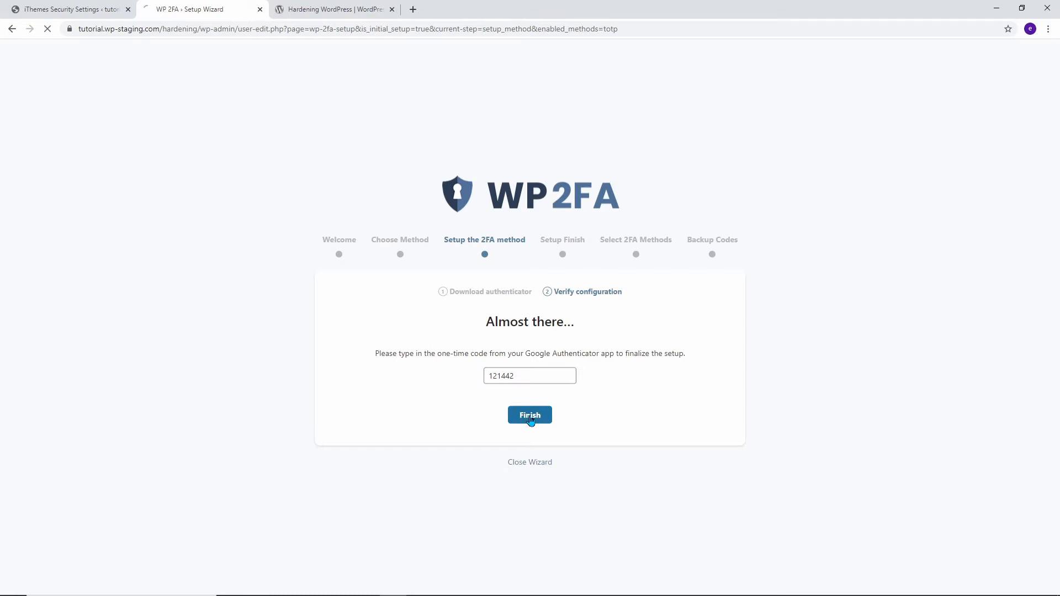
{"action": "left_click", "coordinate": [529, 415]}
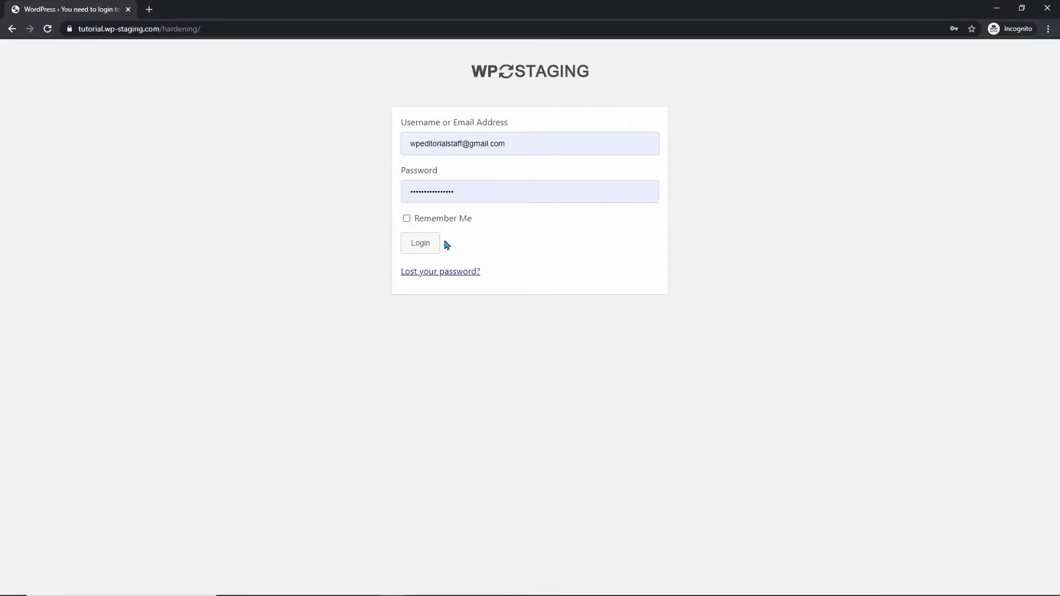
{"action": "left_click", "coordinate": [420, 243]}
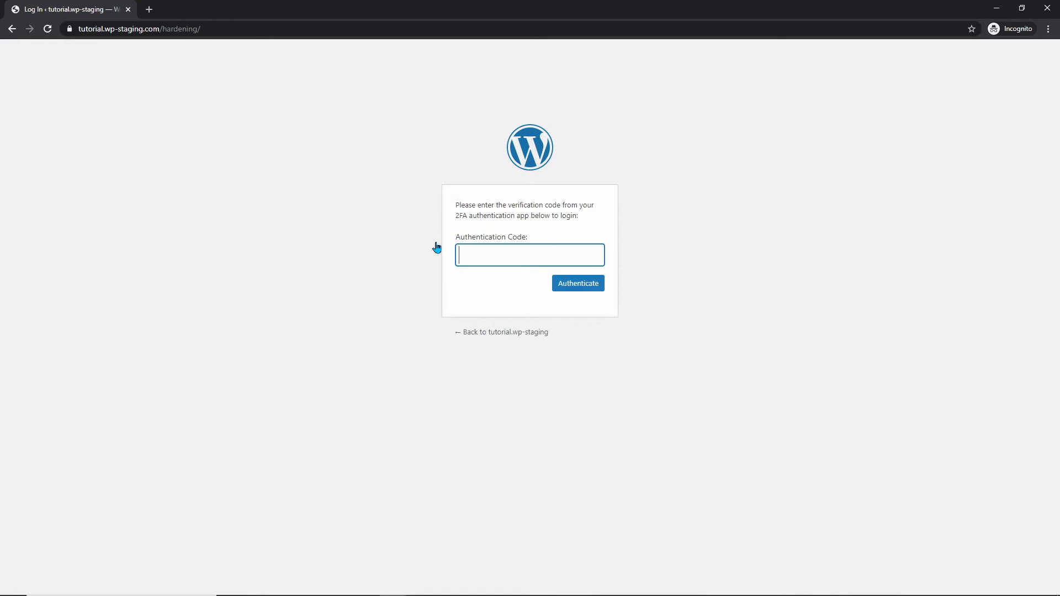
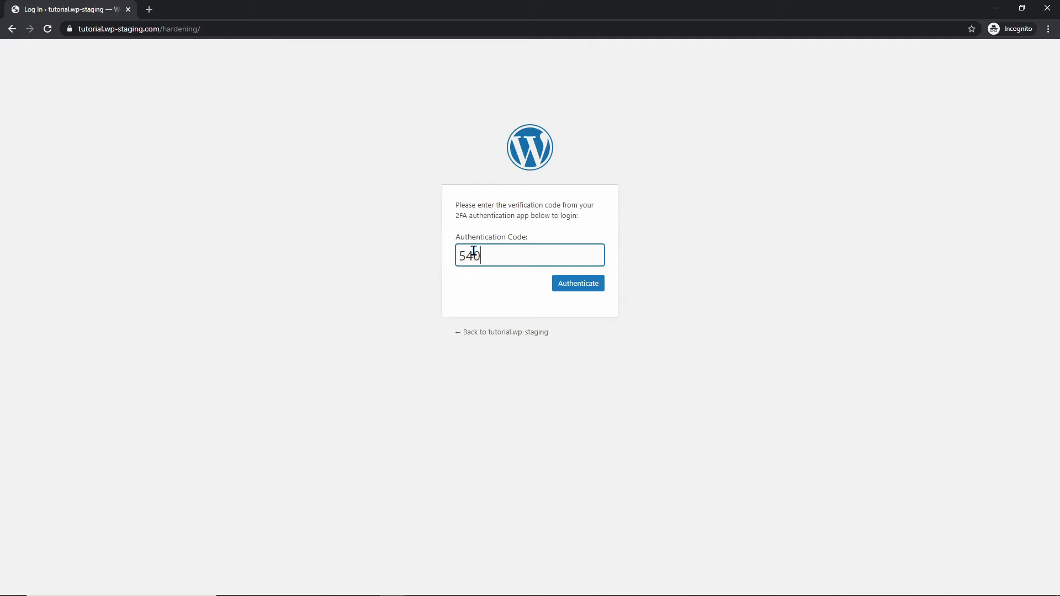